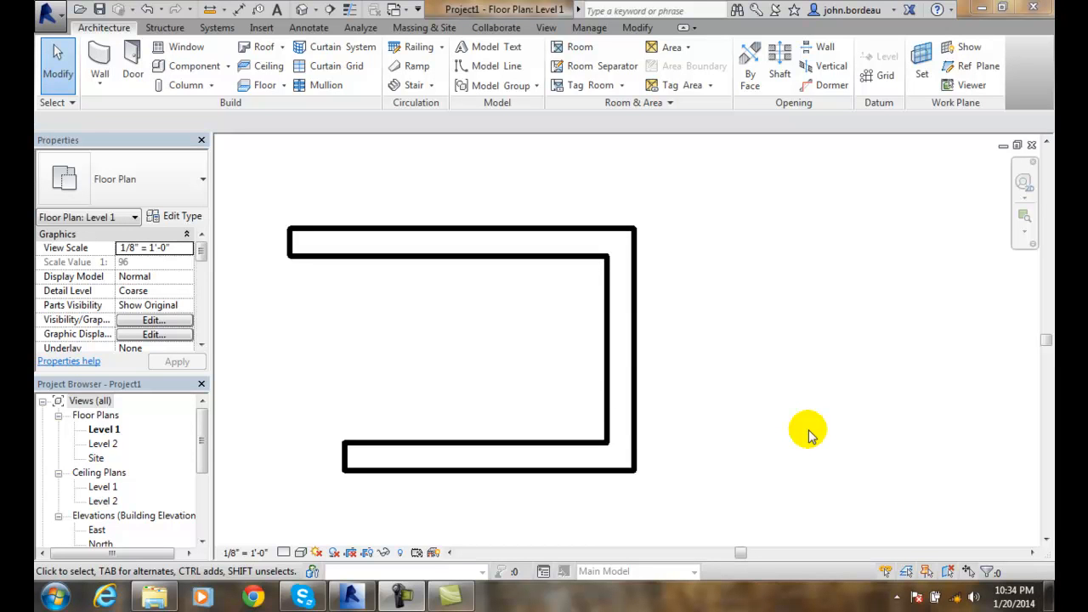
mouse_move(287, 95)
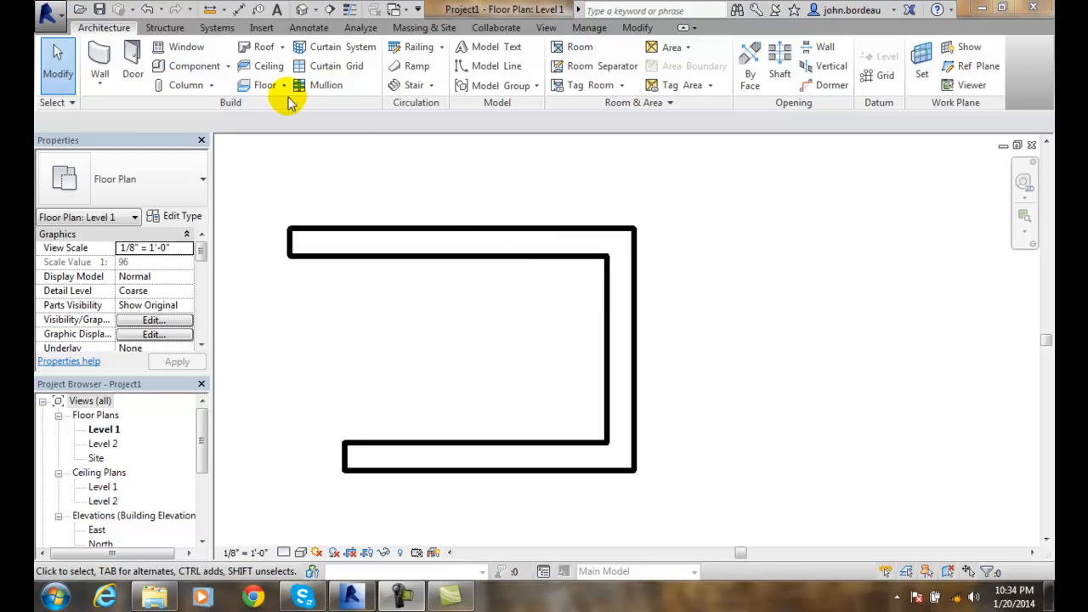
mouse_move(364, 16)
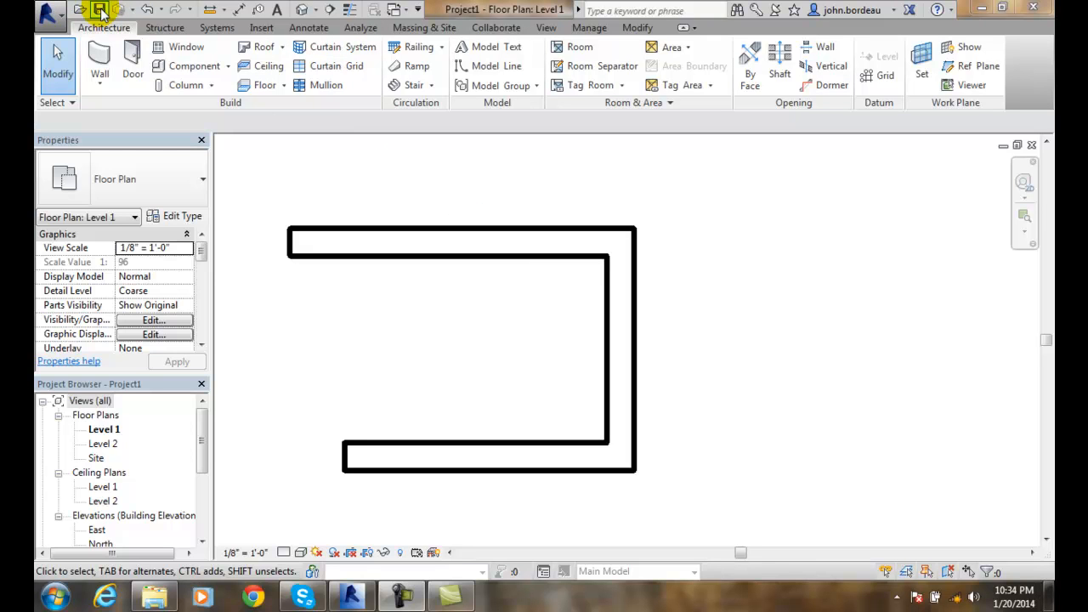
mouse_move(49, 14)
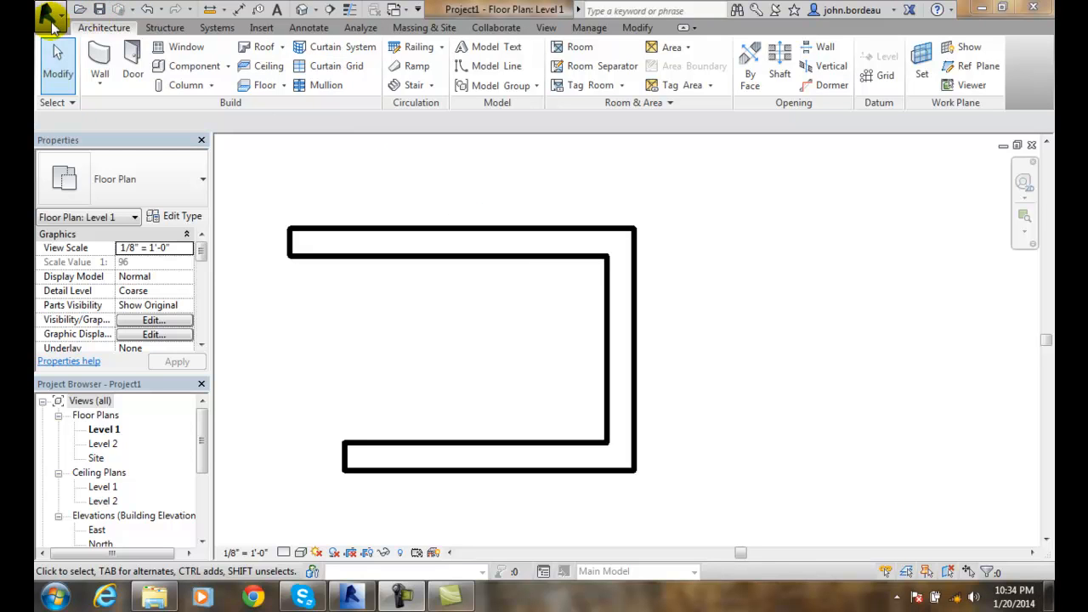
Show the Save As choices from the Application Menu for the current project
left_click(48, 12)
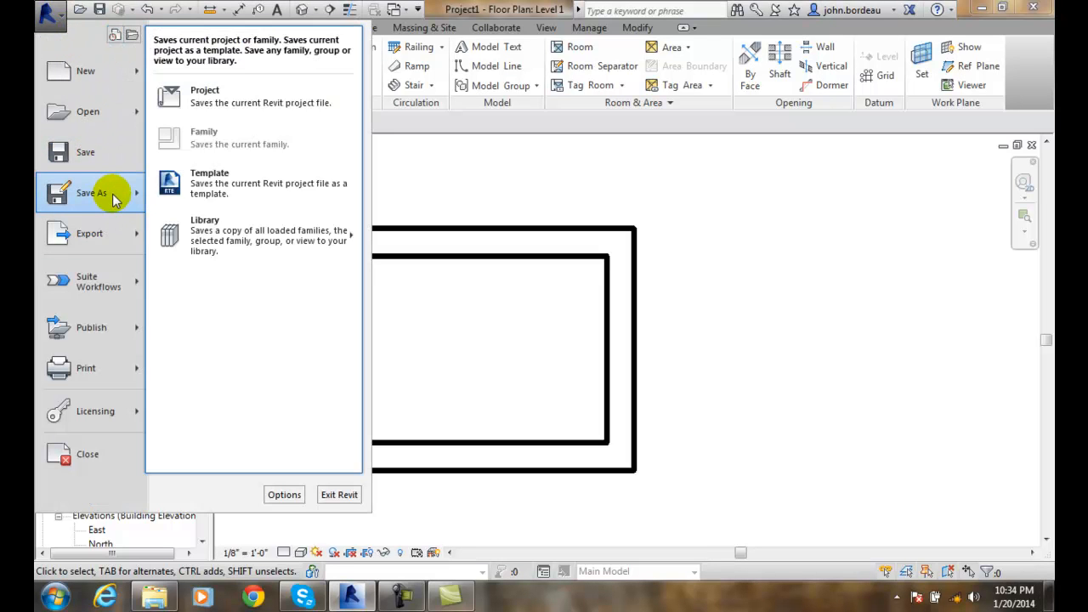
mouse_move(436, 192)
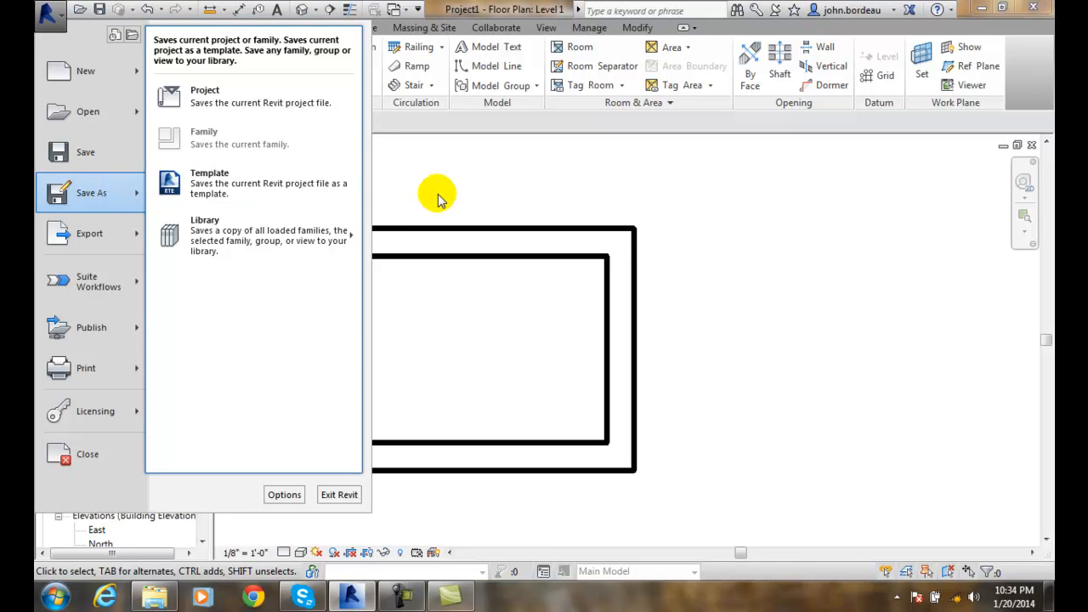
mouse_move(133, 186)
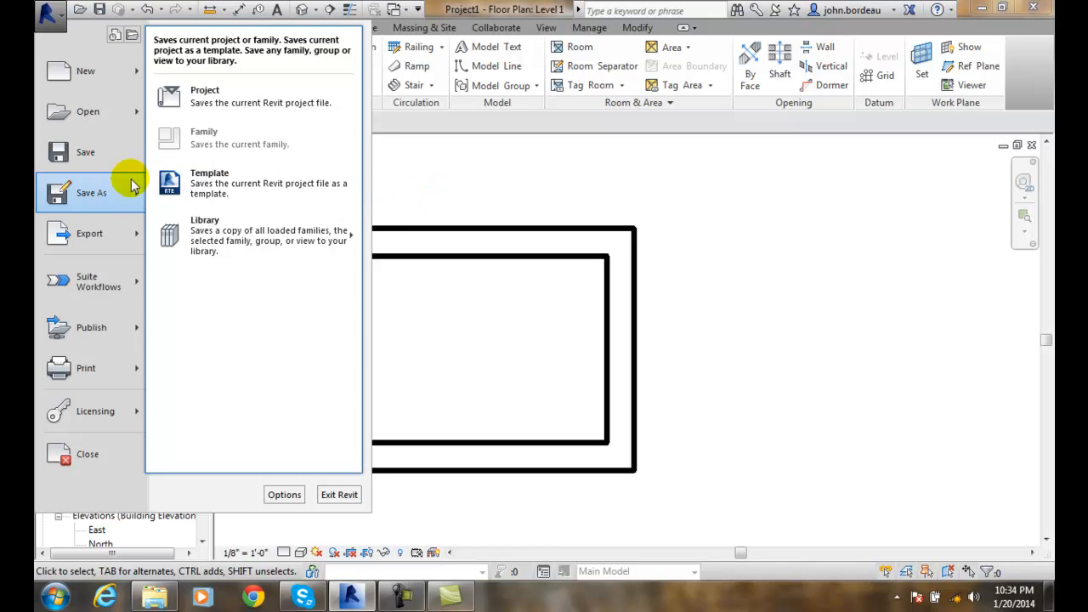
mouse_move(84, 192)
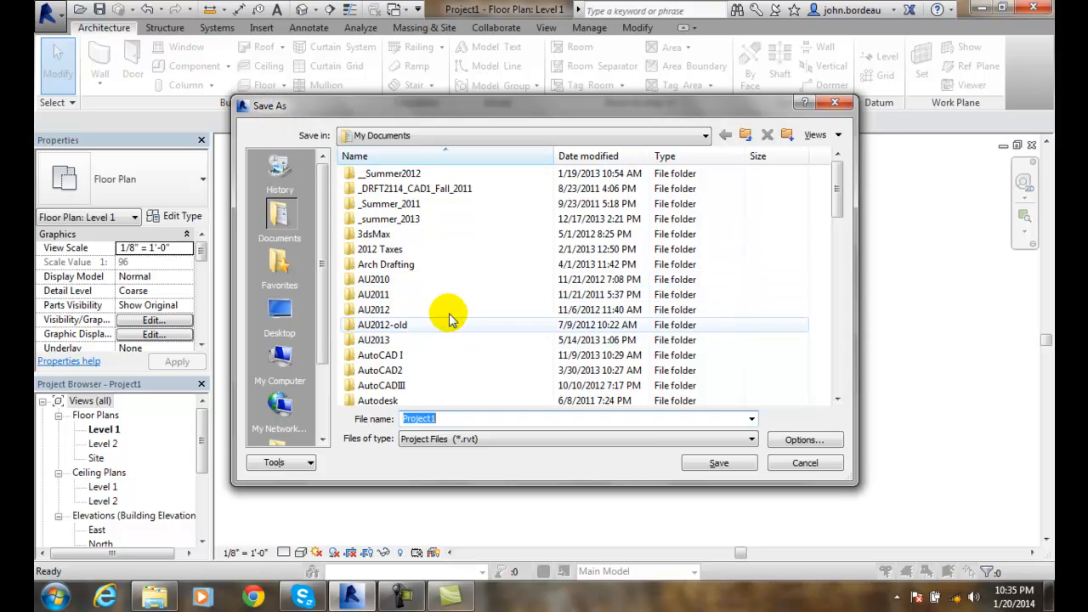
mouse_move(490, 248)
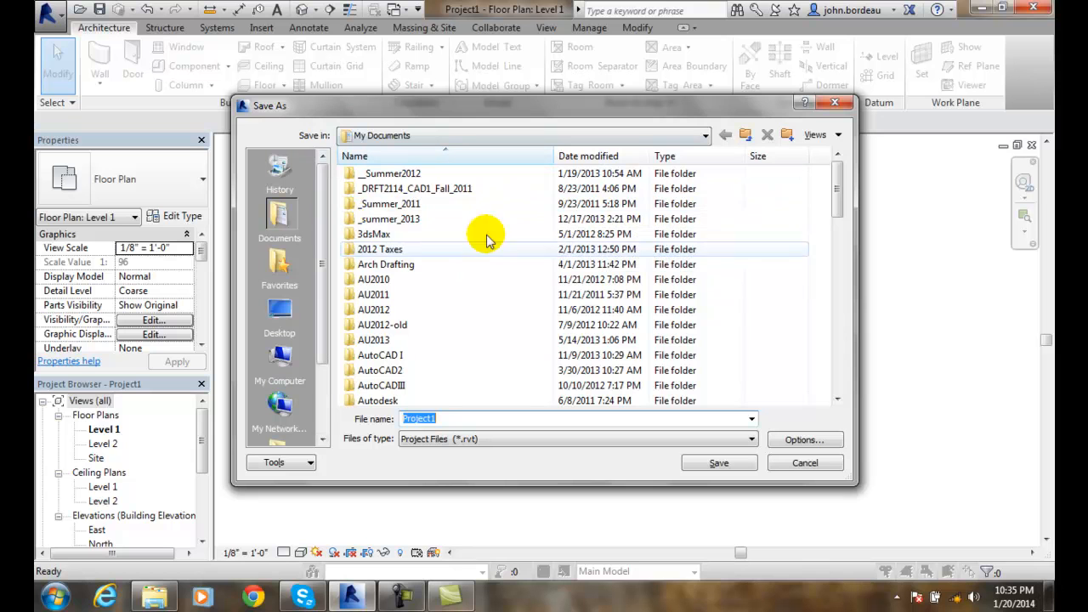
mouse_move(355, 258)
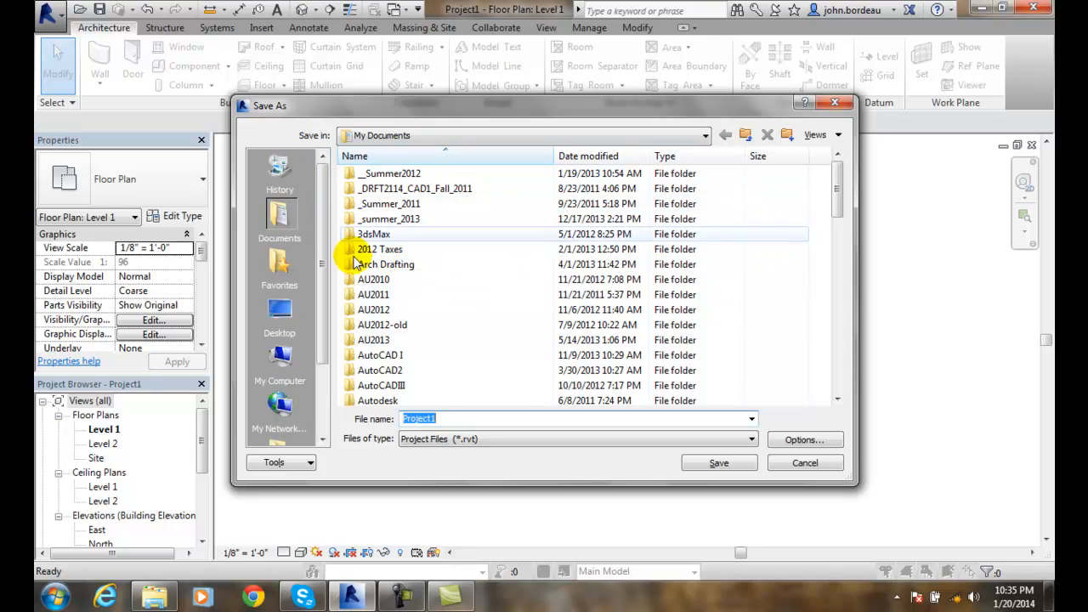
mouse_move(519, 186)
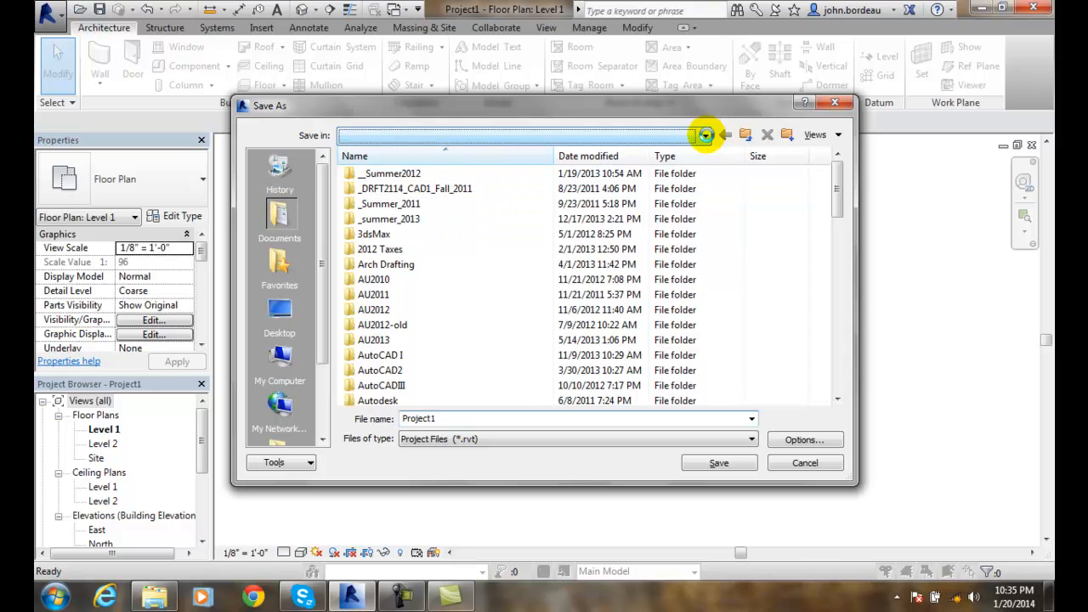
left_click(705, 136)
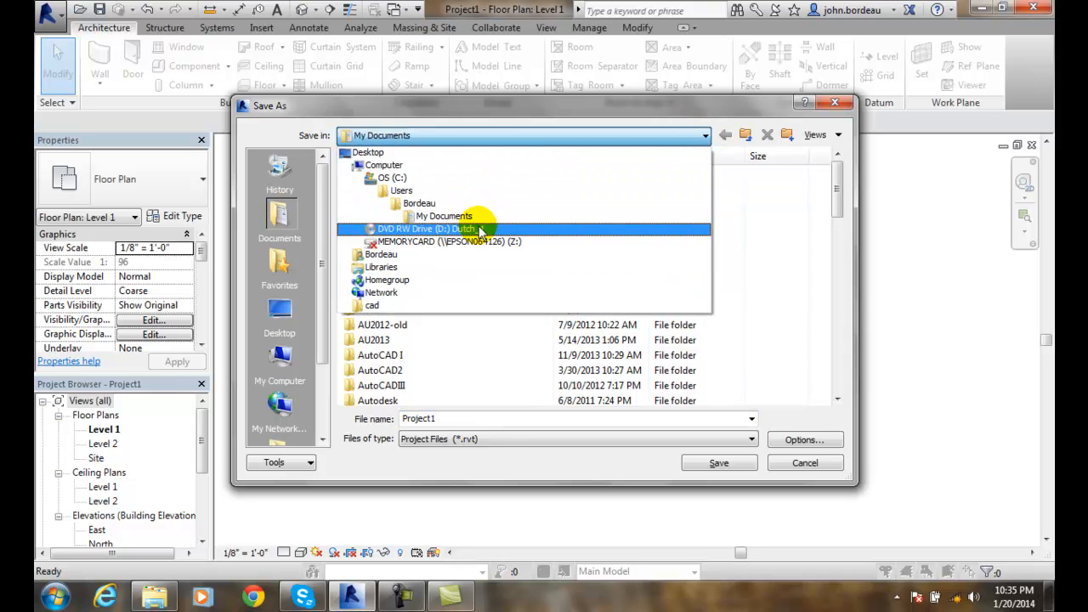
left_click(419, 202)
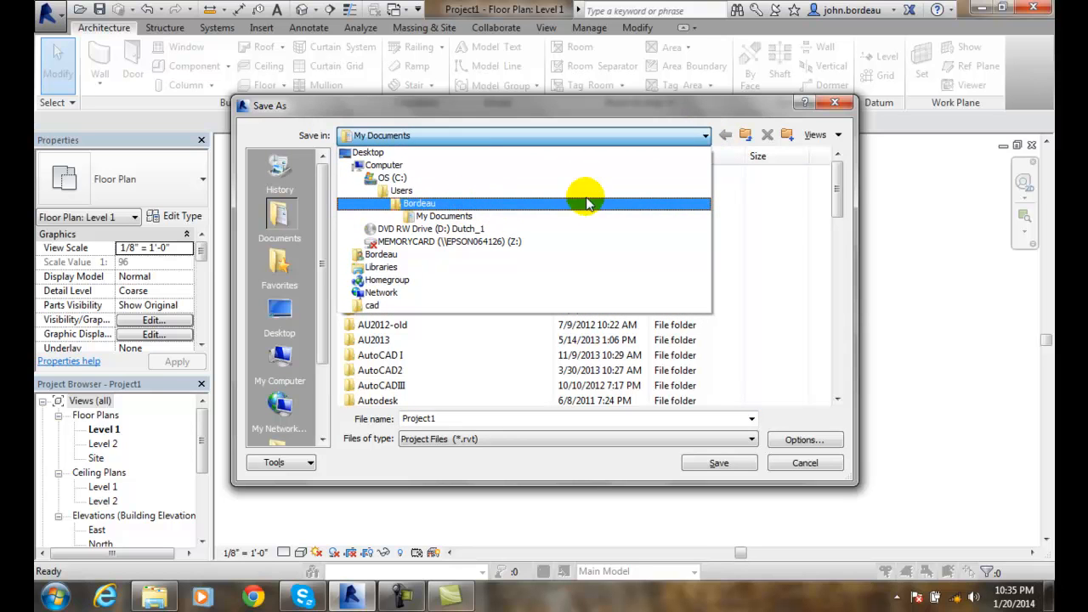
mouse_move(462, 214)
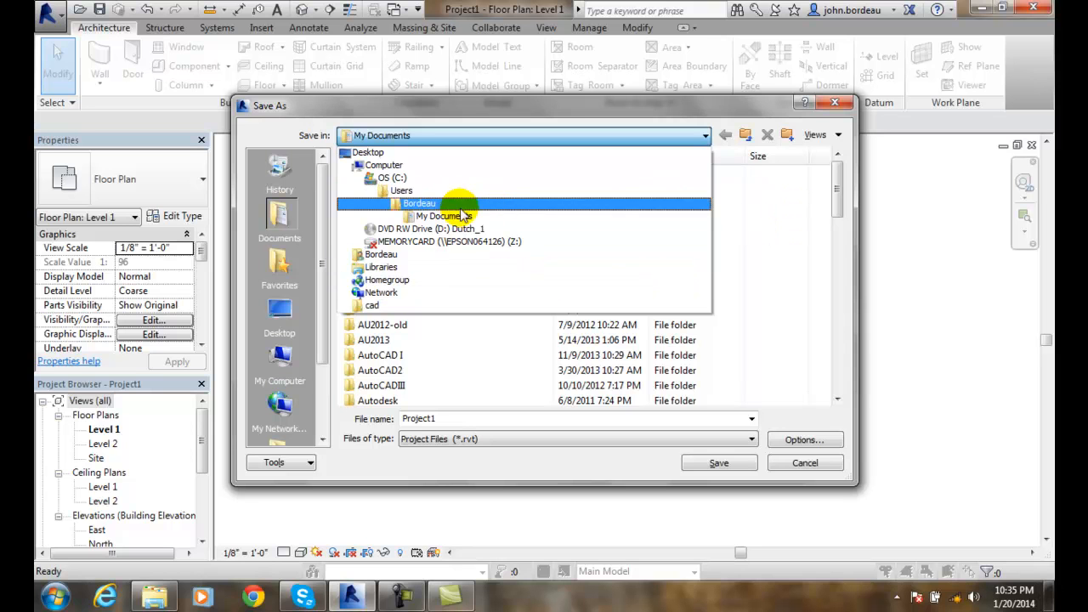
left_click(428, 228)
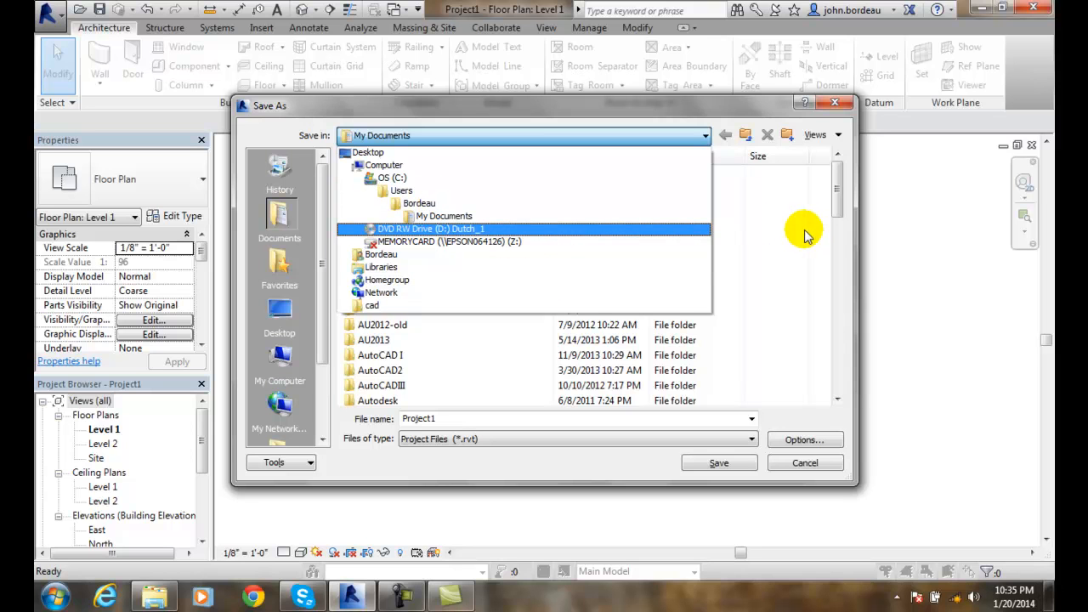
left_click(442, 216)
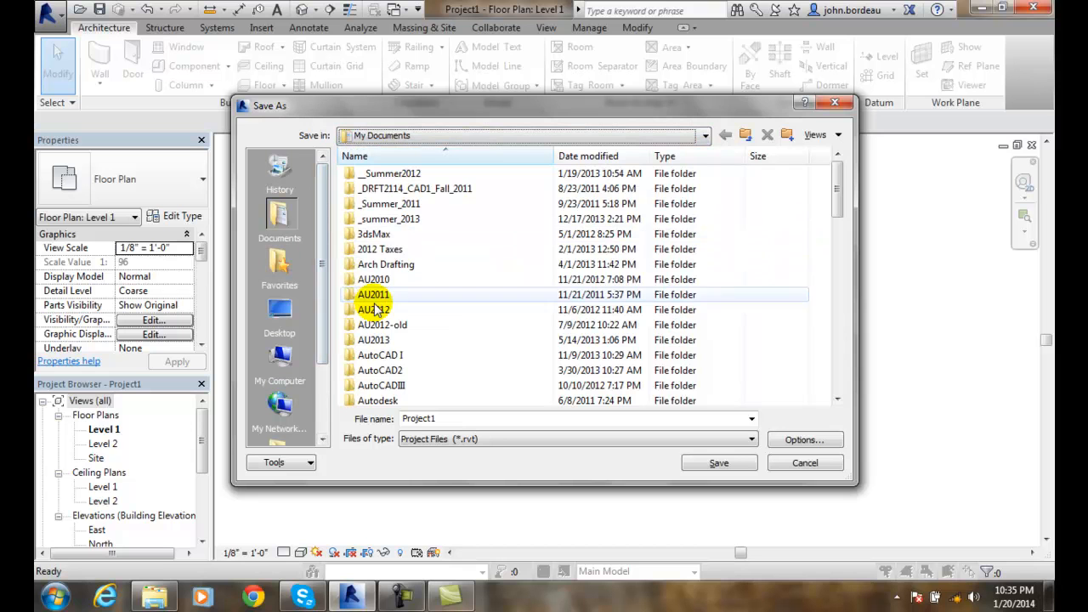
left_click(374, 278)
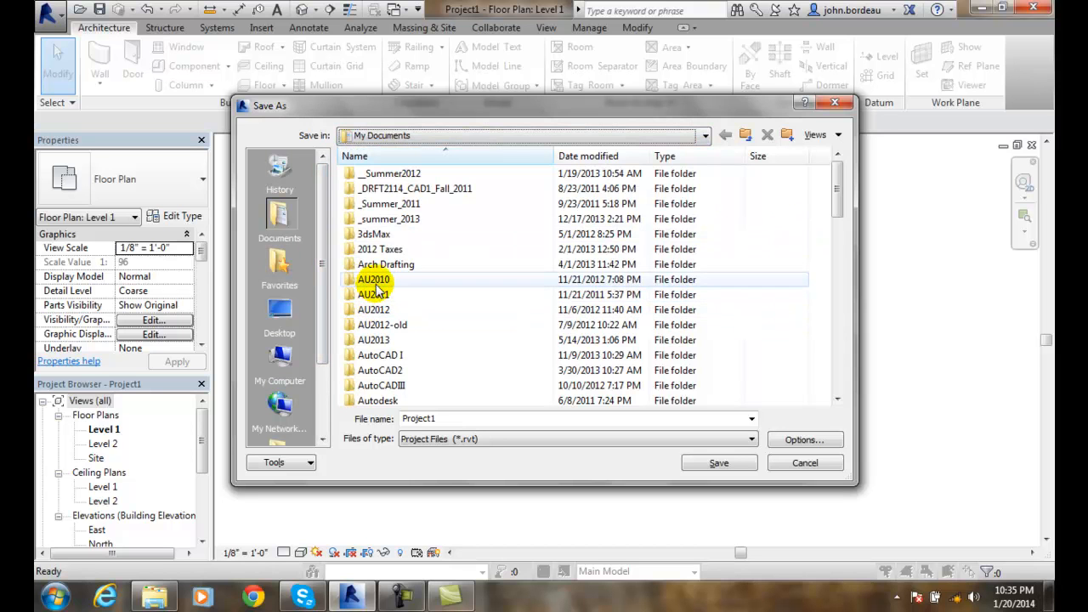
scroll("down", 3)
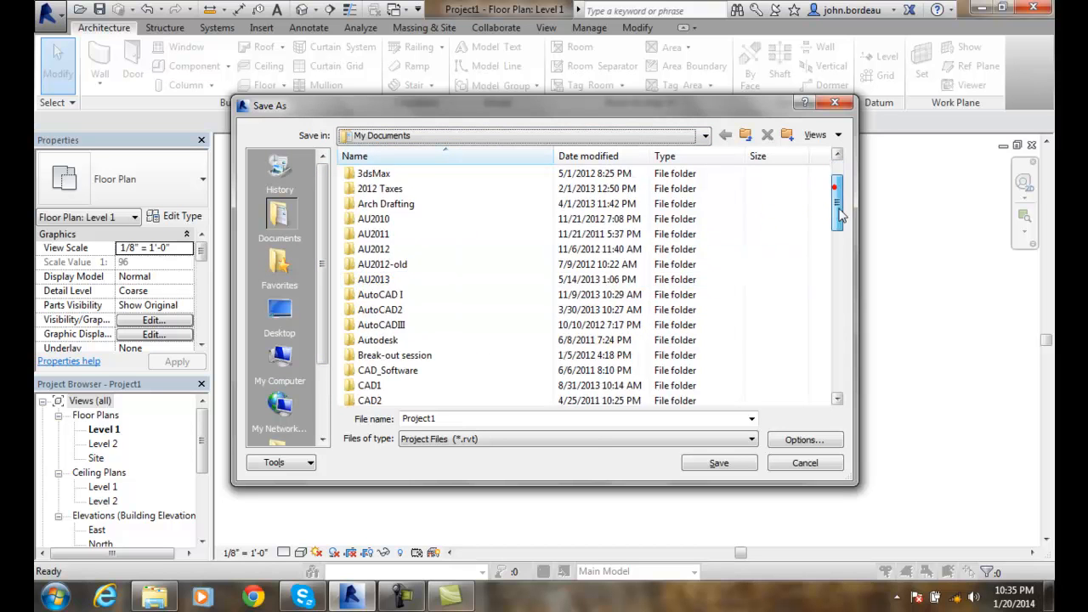
scroll("down", 3)
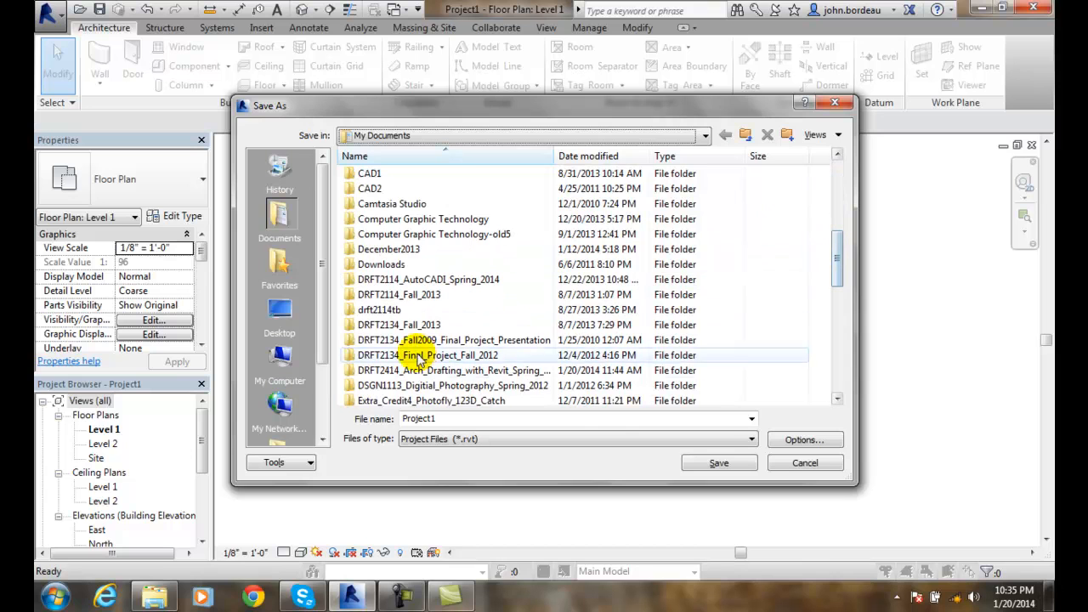
Enter the DRFT2414_Arch_Drafting_with_Revit_Spring_2014 course folder as the save location
double_click(455, 371)
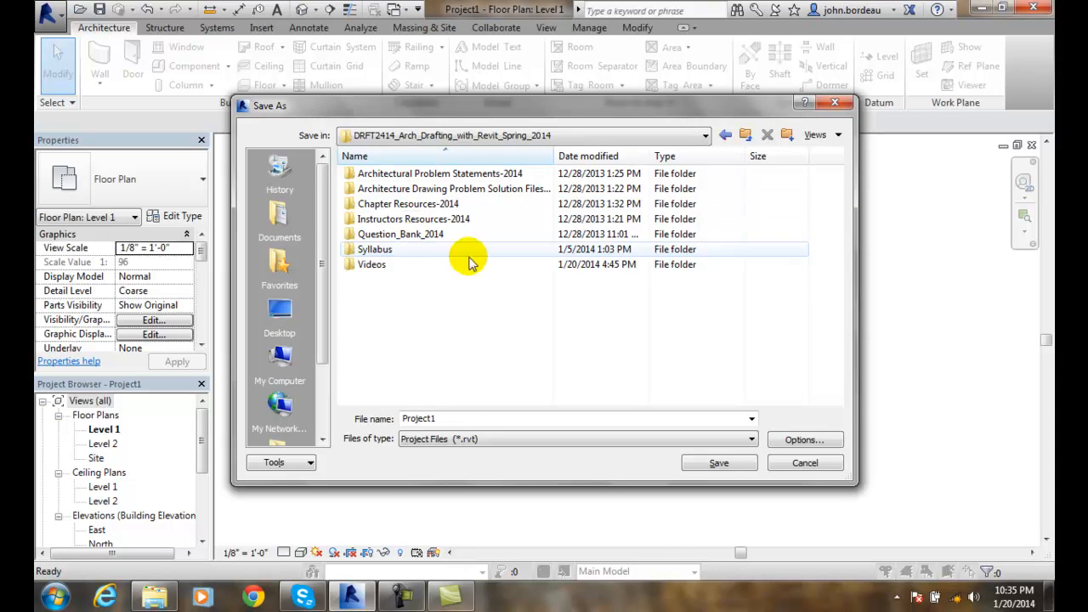
mouse_move(473, 336)
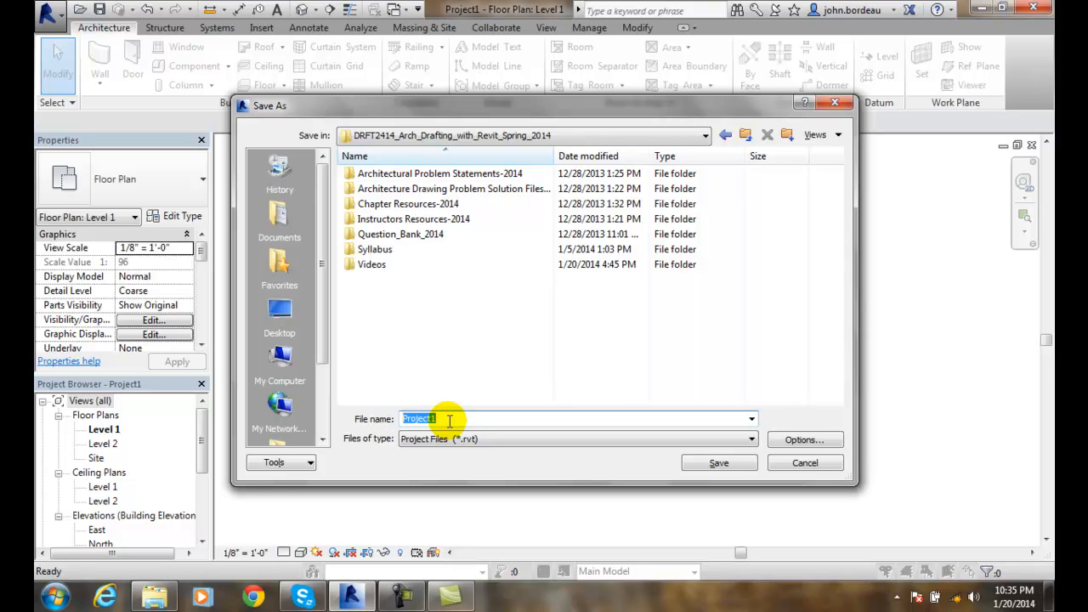
type("COGT")
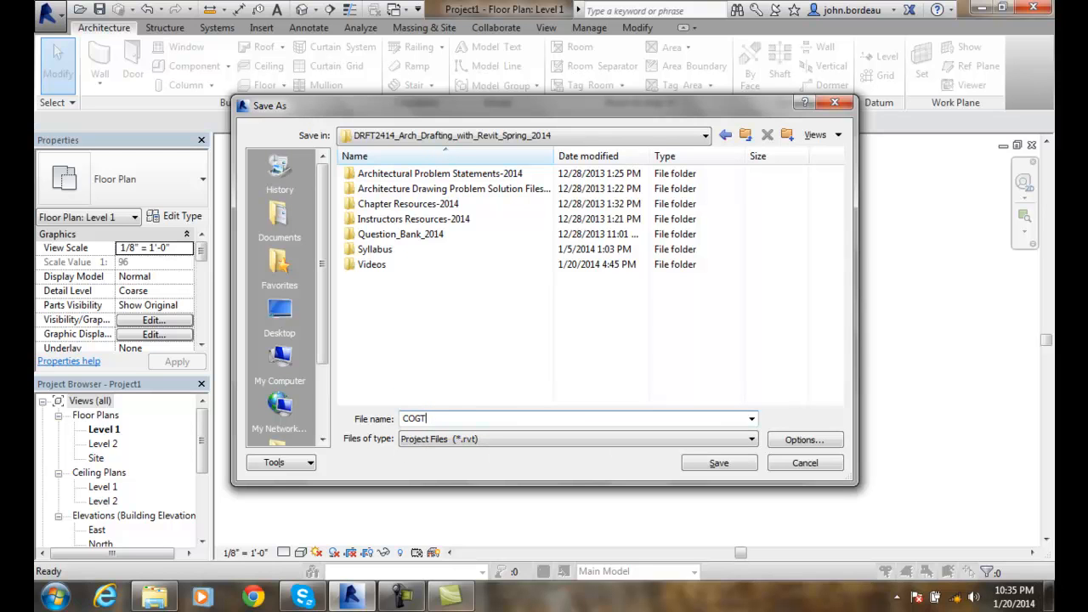
type("2414")
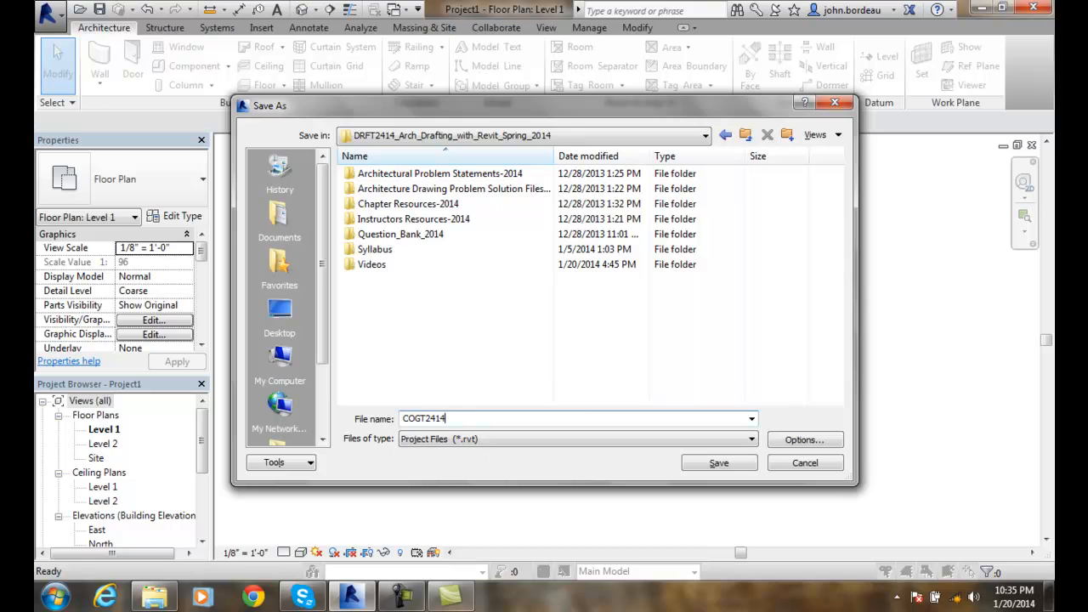
type("_L")
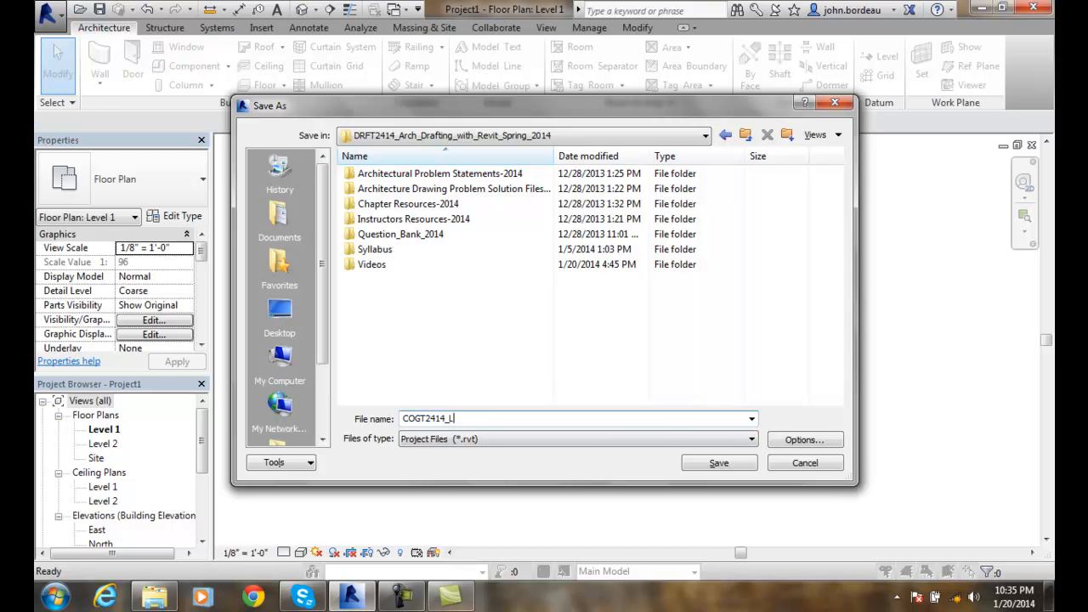
type("ab1_")
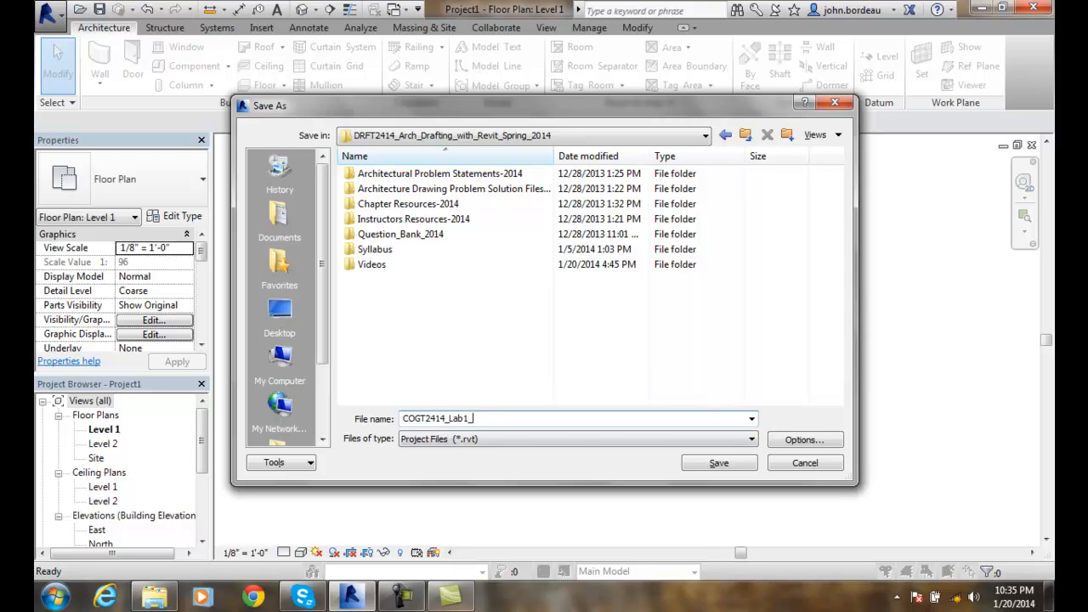
type("Bordeau")
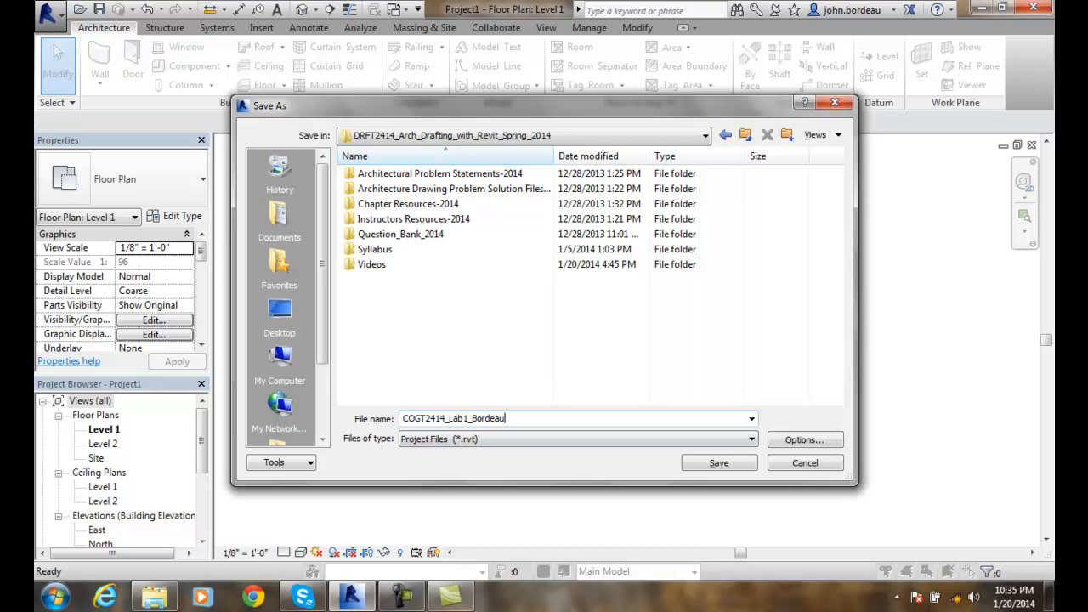
type("-John")
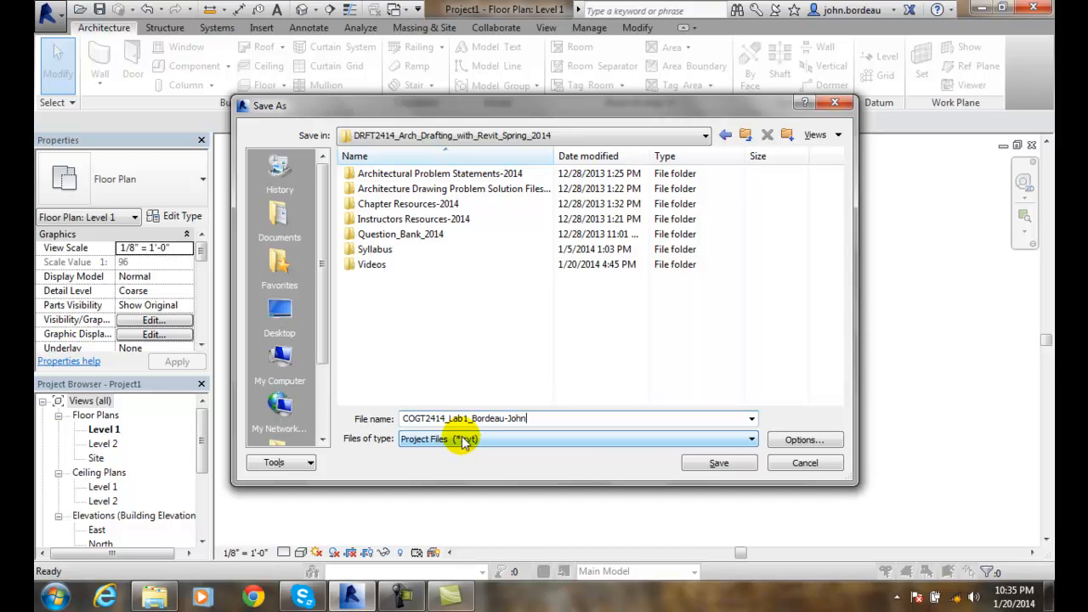
mouse_move(493, 436)
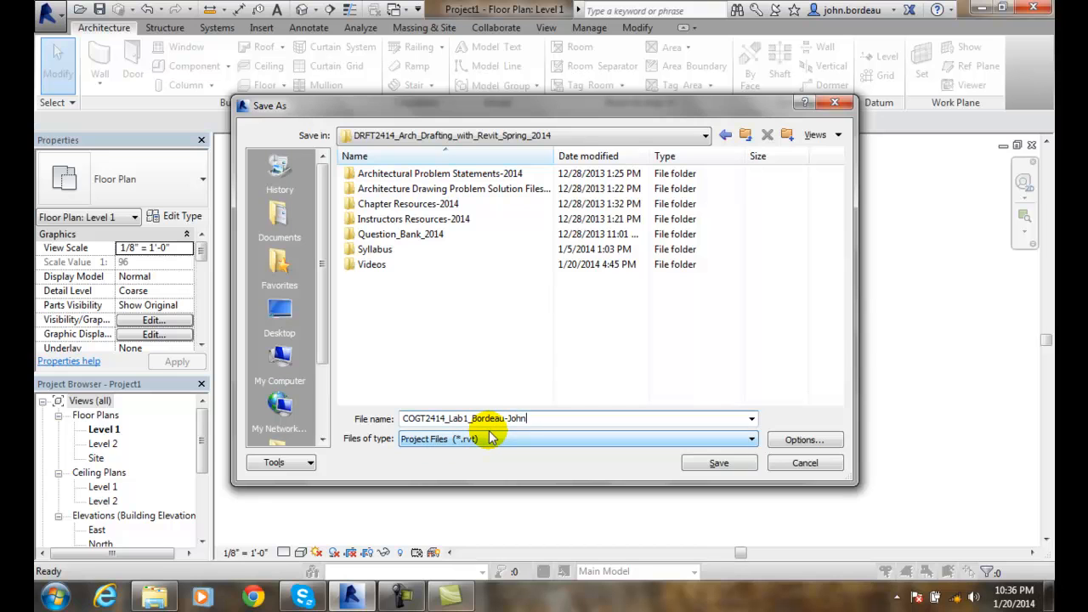
mouse_move(507, 394)
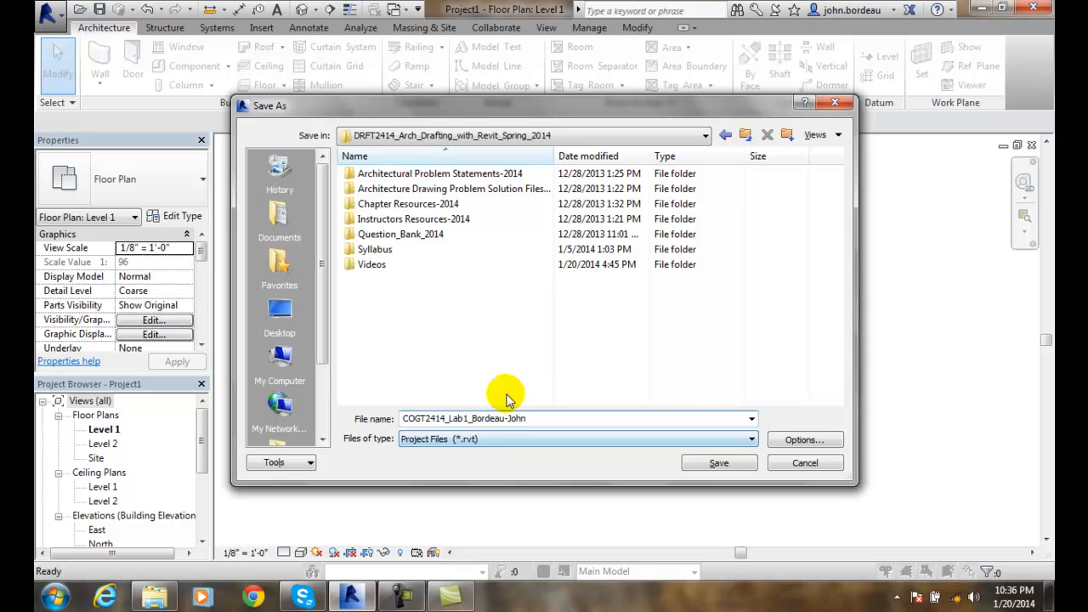
mouse_move(98, 10)
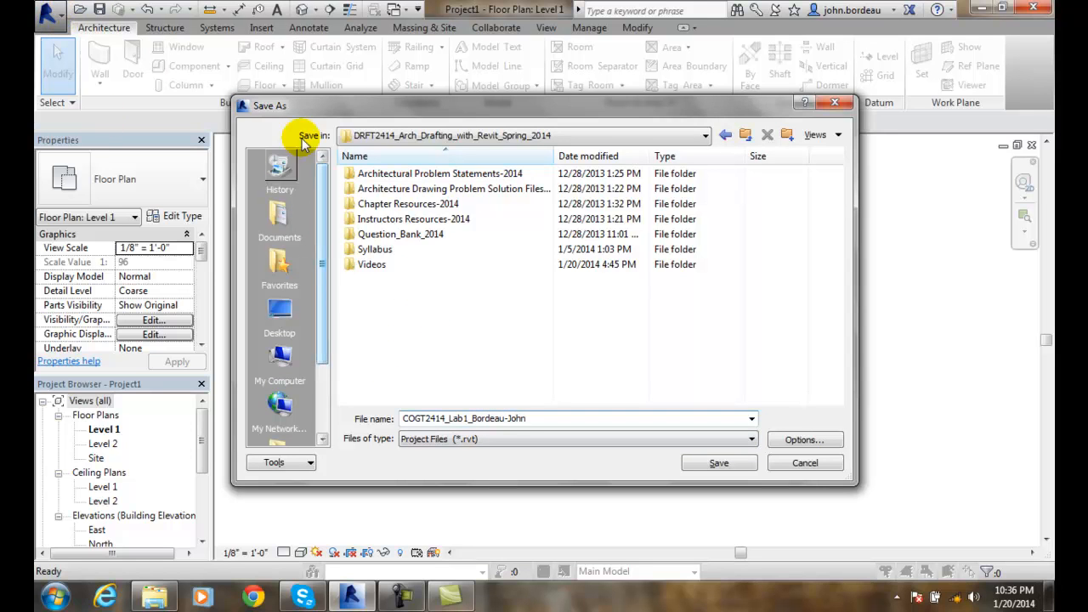
mouse_move(459, 405)
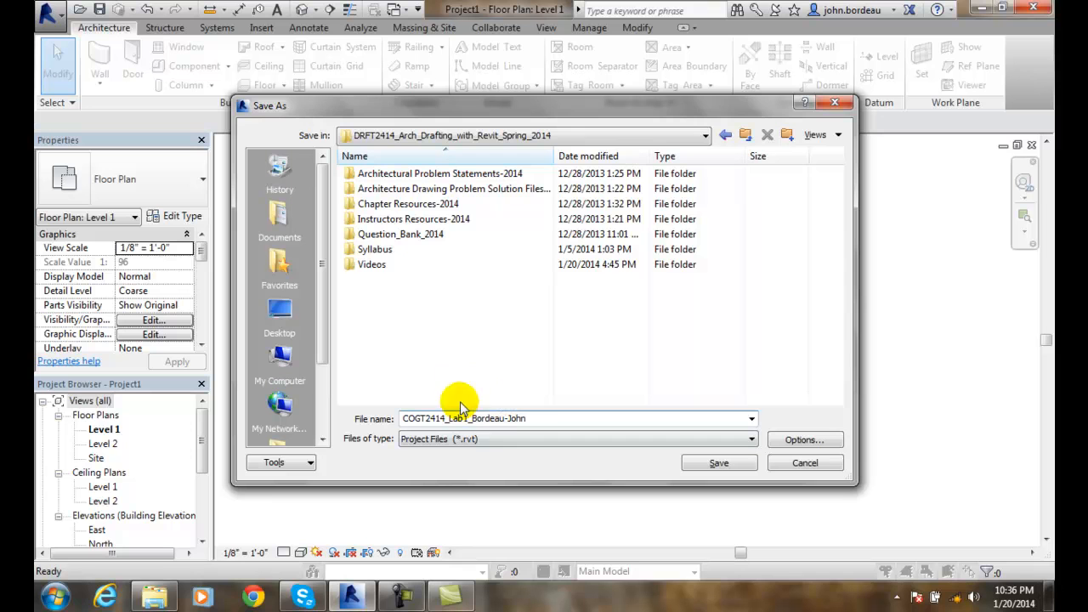